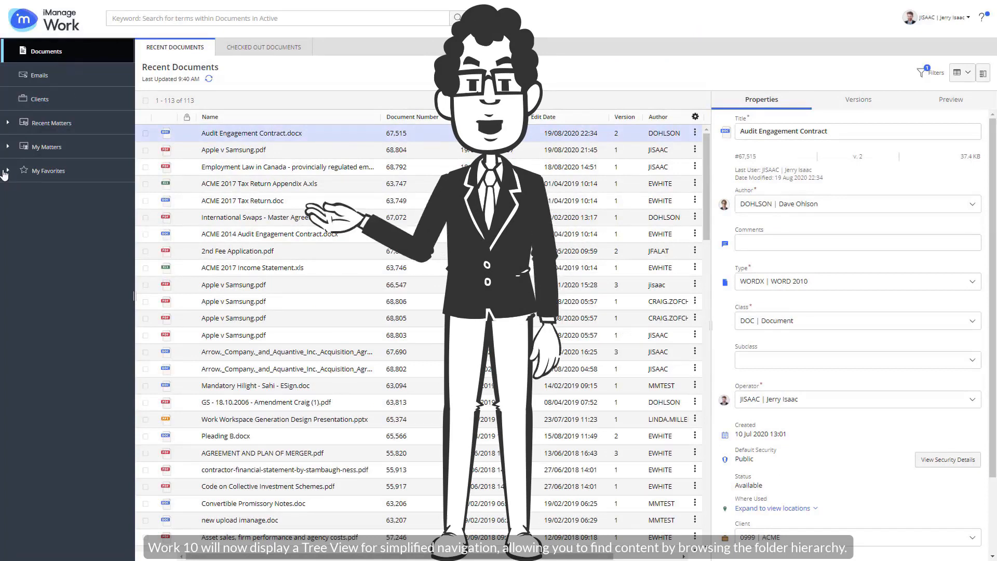
Step: Expand My Favorites into a folder tree and show the document list filters
left_click(8, 147)
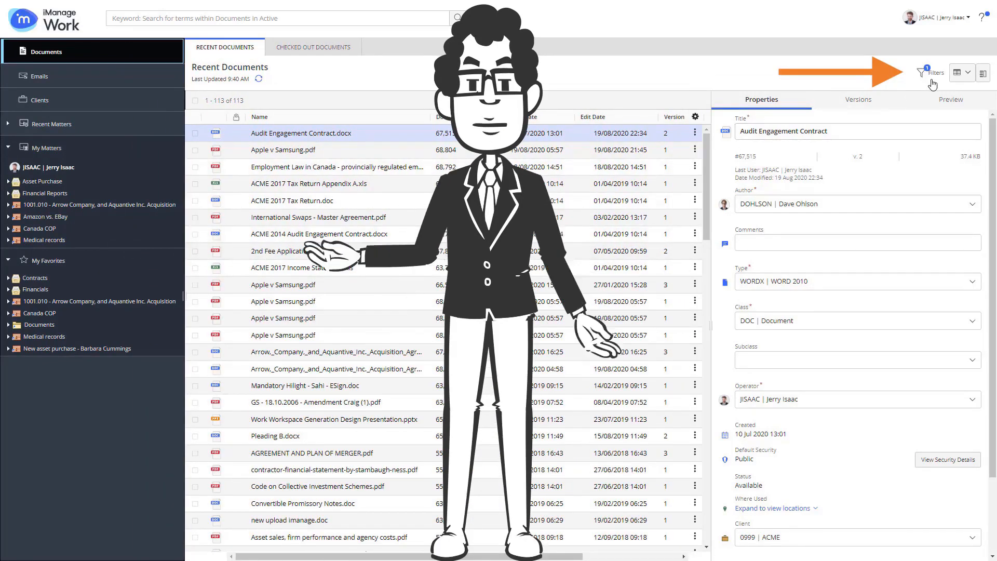
left_click(918, 72)
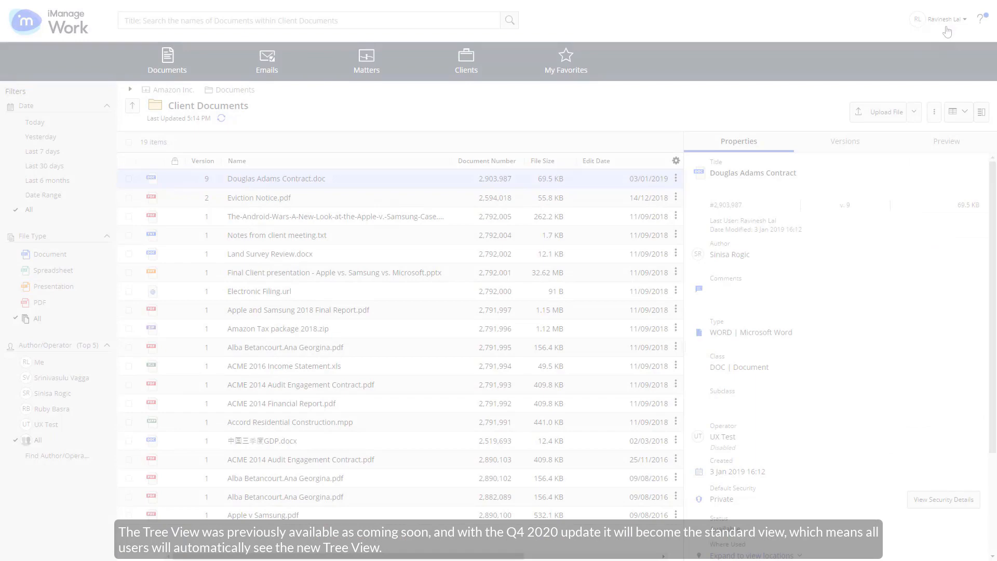
Step: Enable the Tree View feature from the Coming Soon dialog in the user menu
left_click(963, 19)
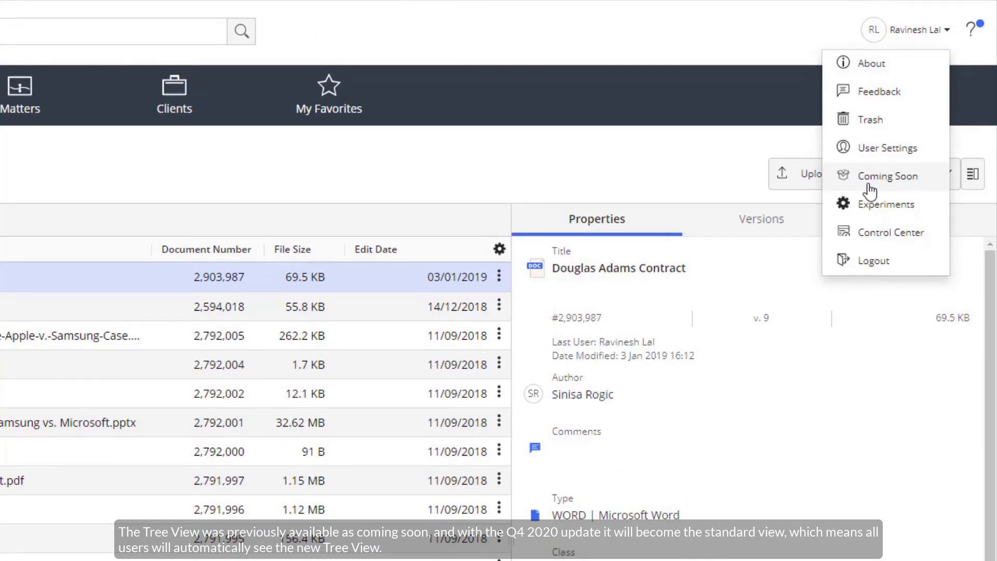
left_click(890, 176)
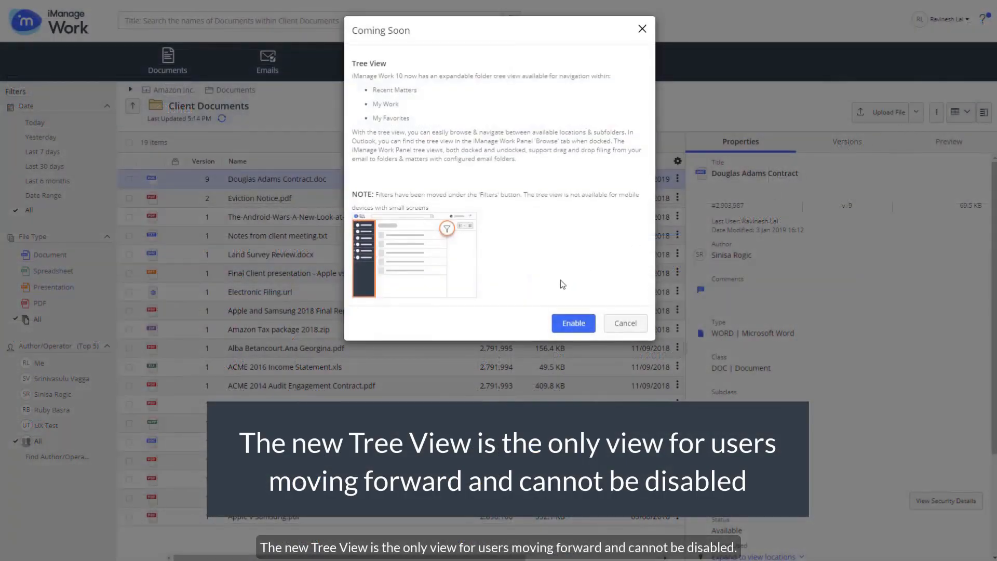
mouse_move(569, 338)
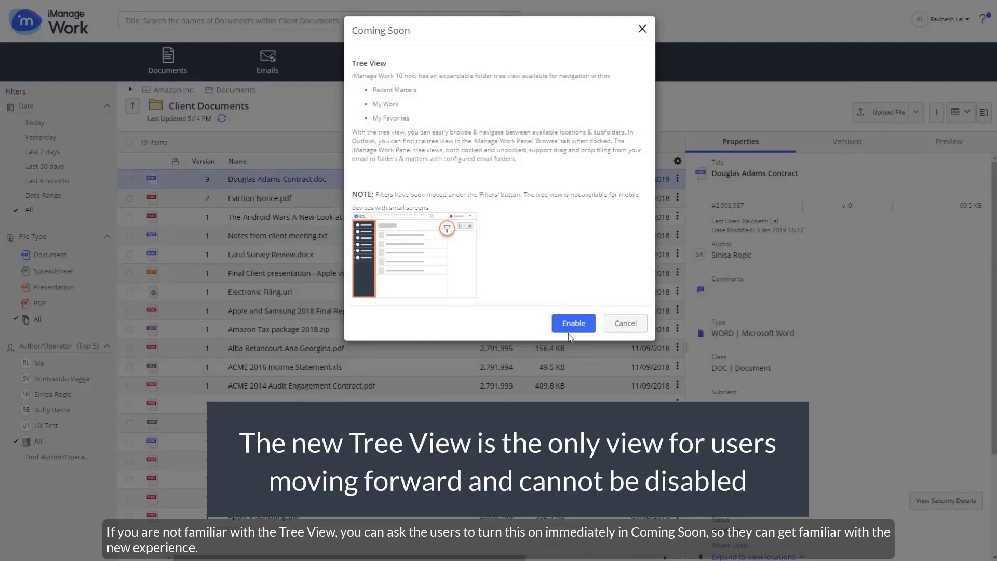
left_click(574, 323)
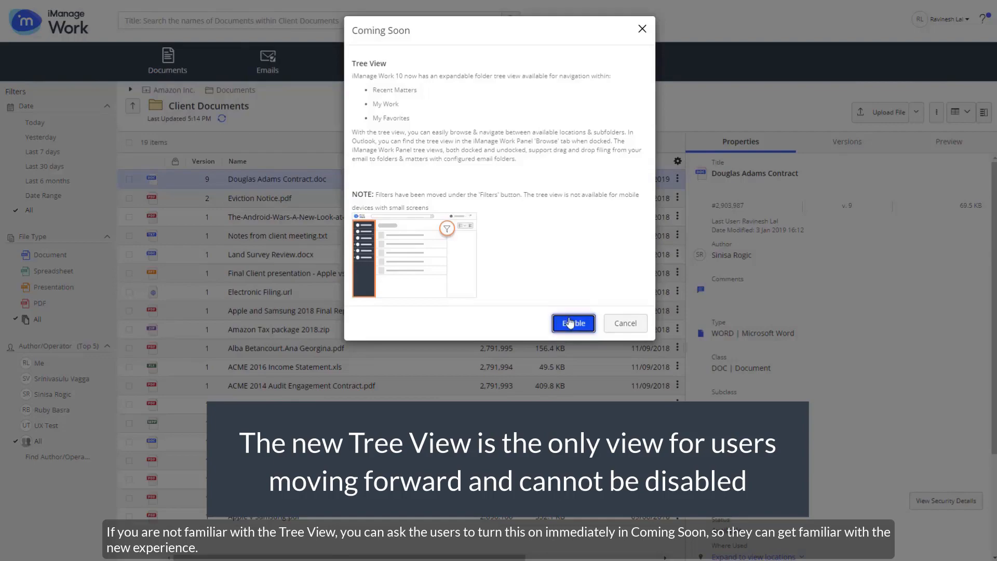
left_click(573, 323)
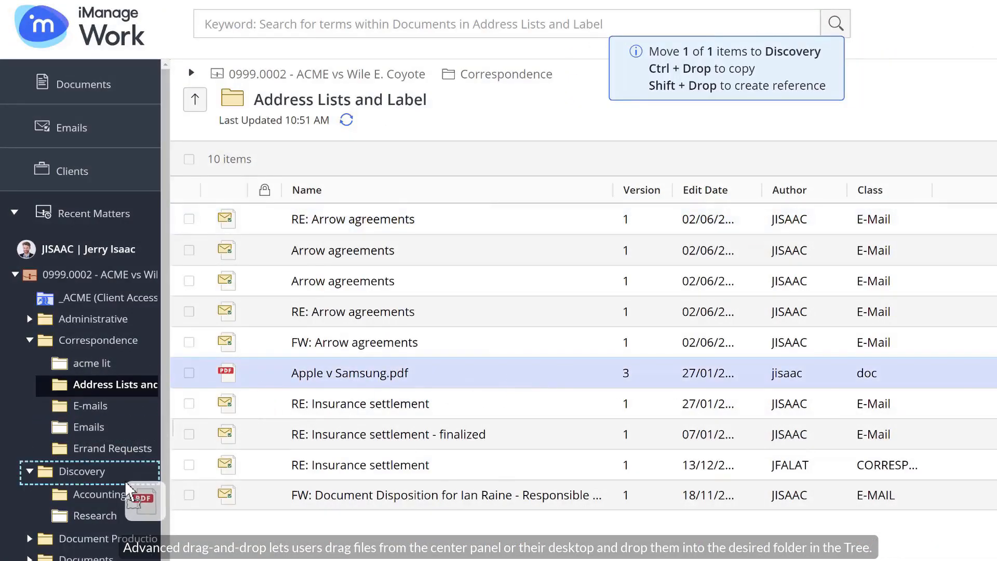
mouse_move(118, 505)
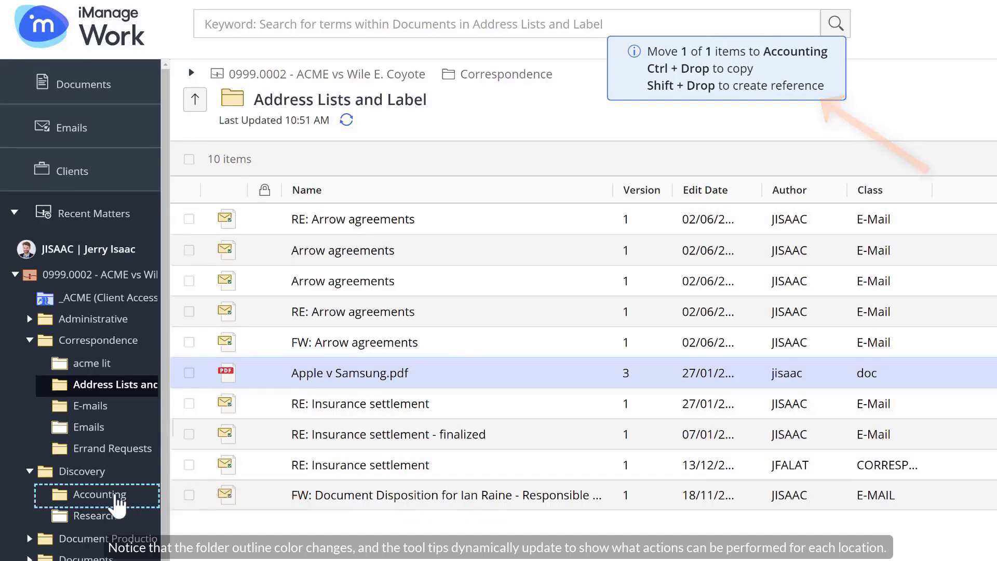
Step: Drag Apple v Samsung.pdf into Accounting under Discovery, then Expert Witness Disclosure into a matter folder
left_click_drag(349, 373, 95, 496)
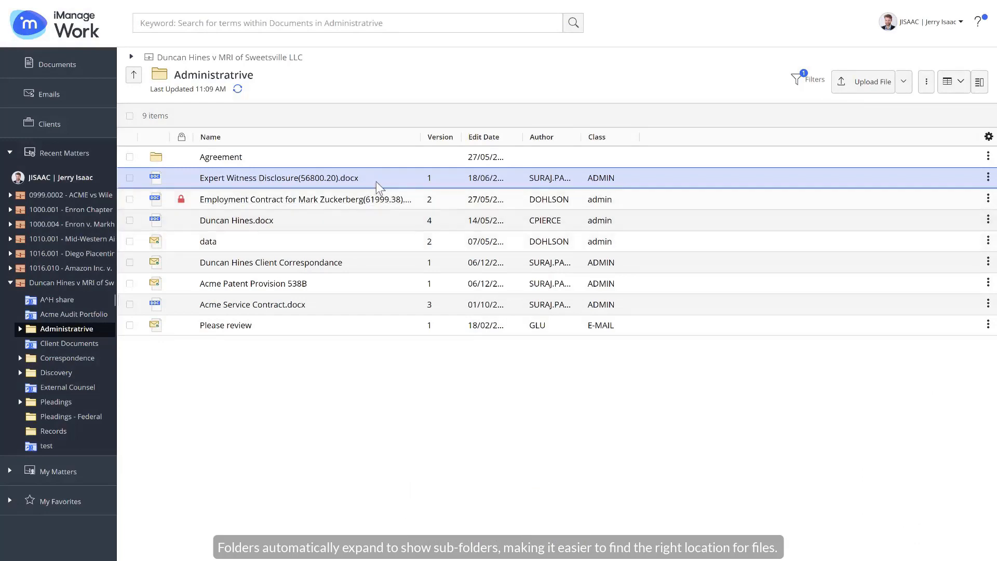
left_click_drag(279, 178, 56, 299)
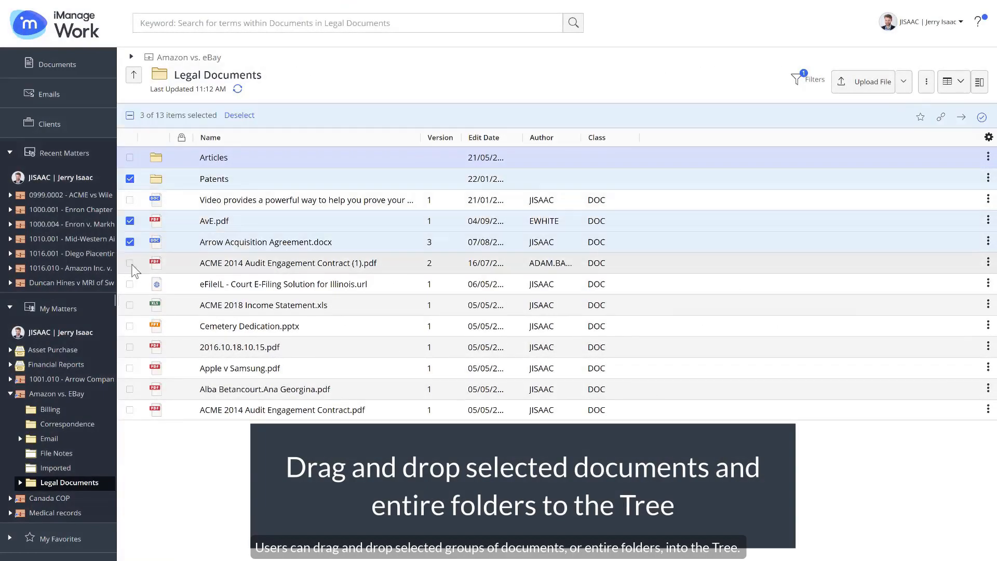
Step: Move the ticked ACME audit contract and items into Billing, then three folders into the Enron Chapter 11 matter
left_click(129, 263)
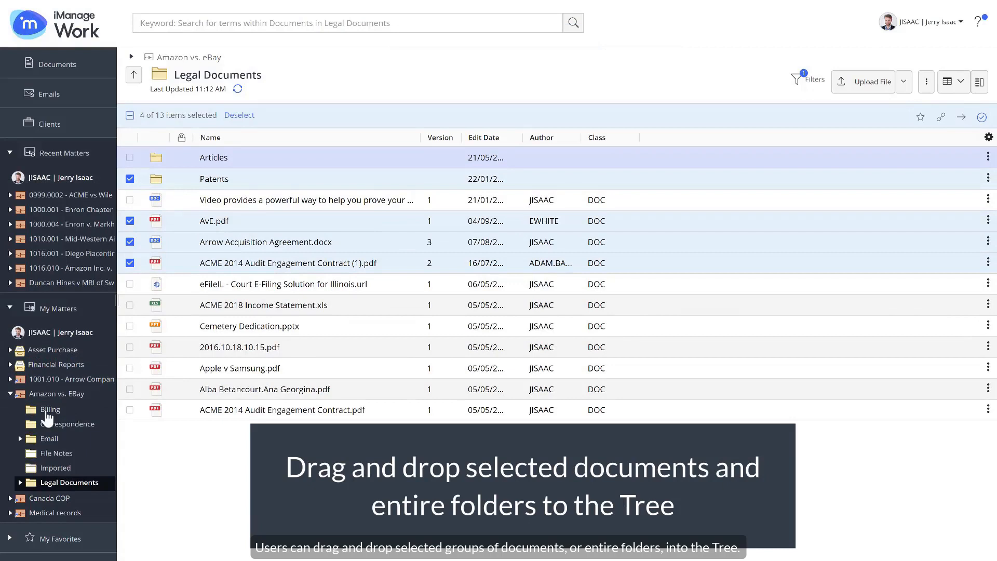
left_click_drag(287, 242, 50, 409)
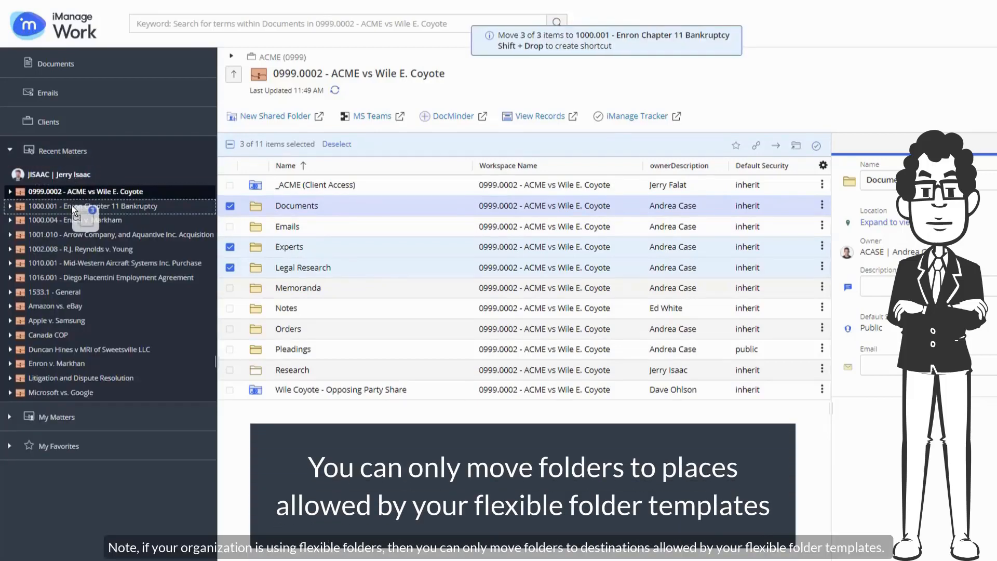
left_click(11, 206)
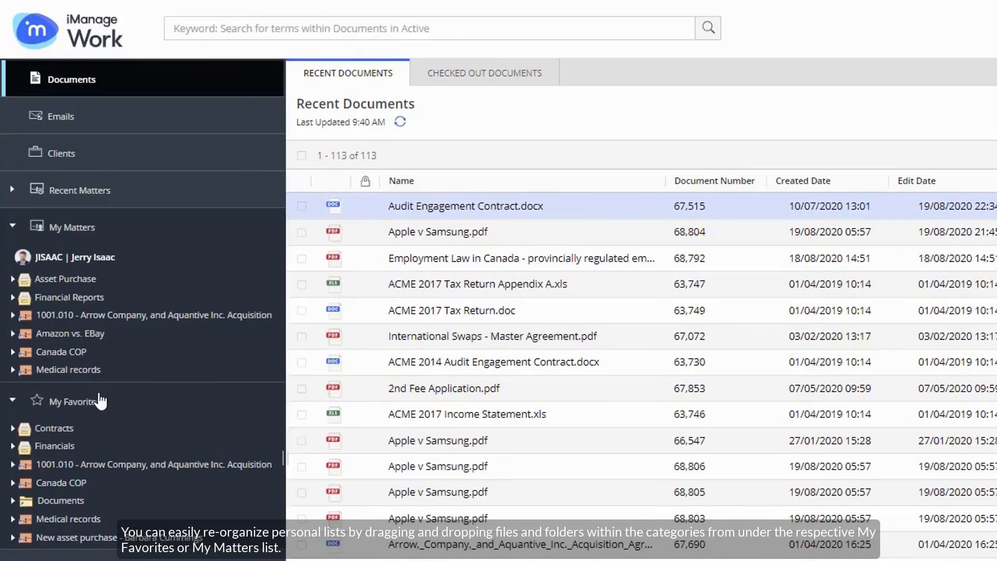
Step: Reorder the Arrow Company matter within the My Favorites list
left_click(74, 401)
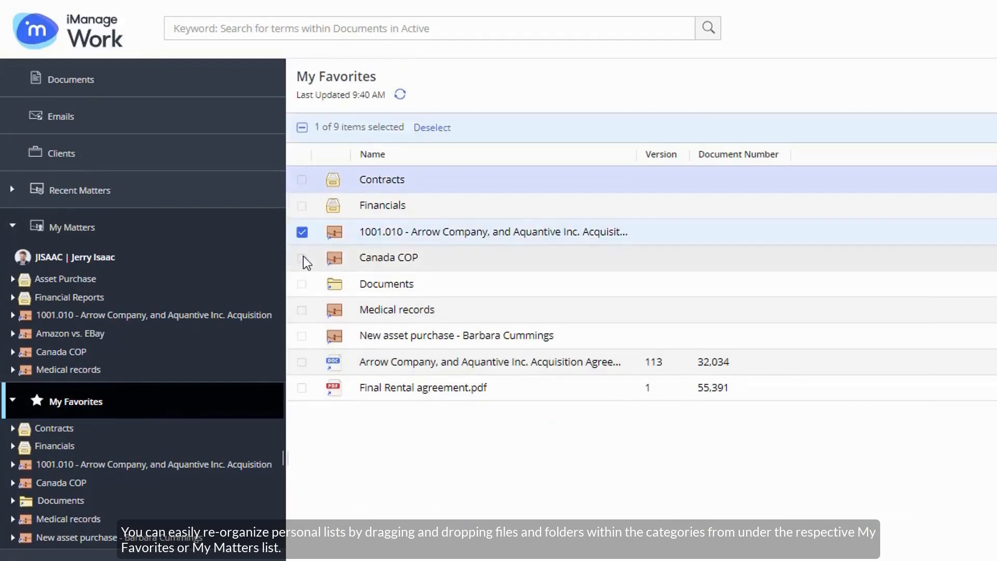
left_click_drag(387, 256, 69, 278)
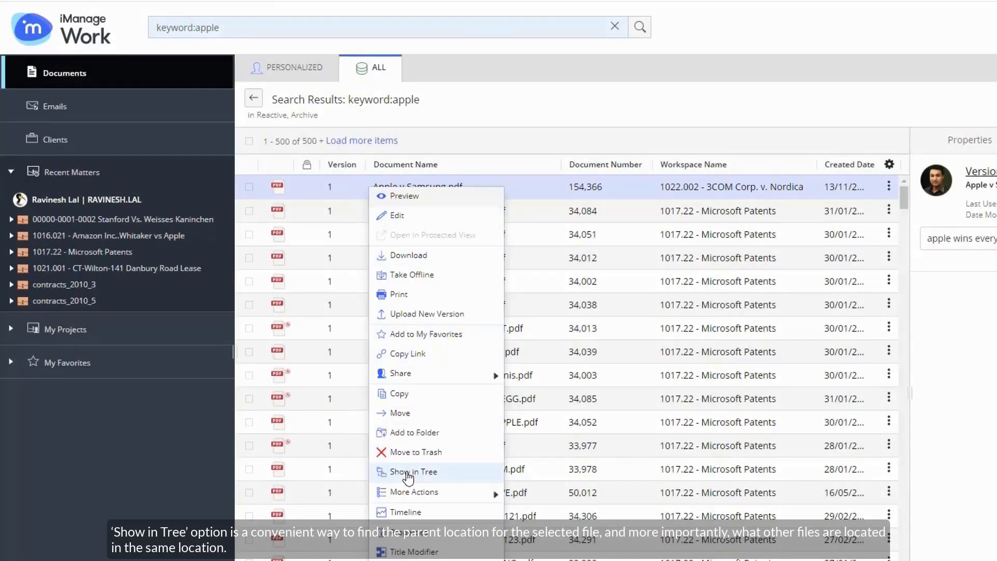
Step: Show Apple v Samsung.pdf in the tree, expanding and collapsing the 3COM matter node
left_click(414, 472)
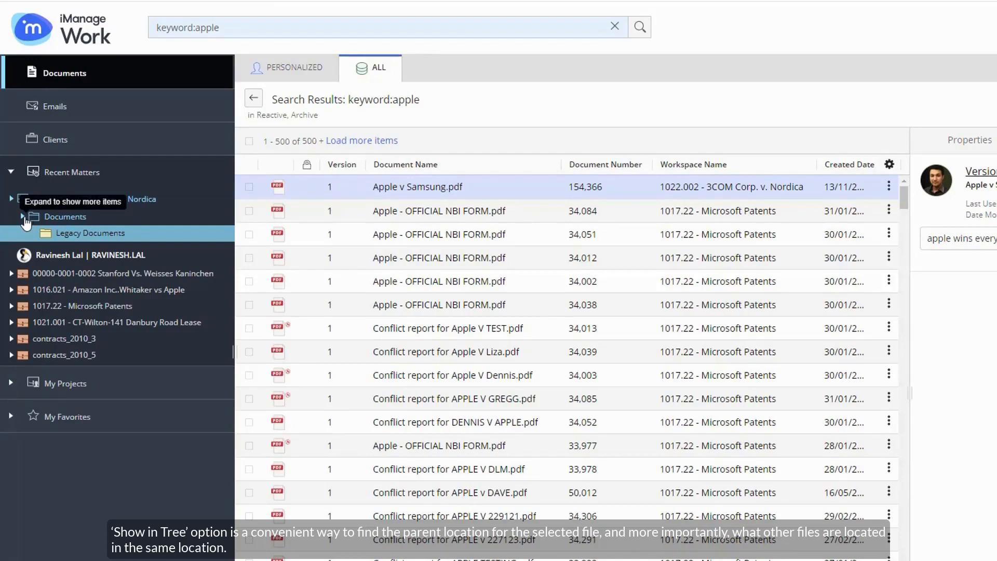
left_click(11, 200)
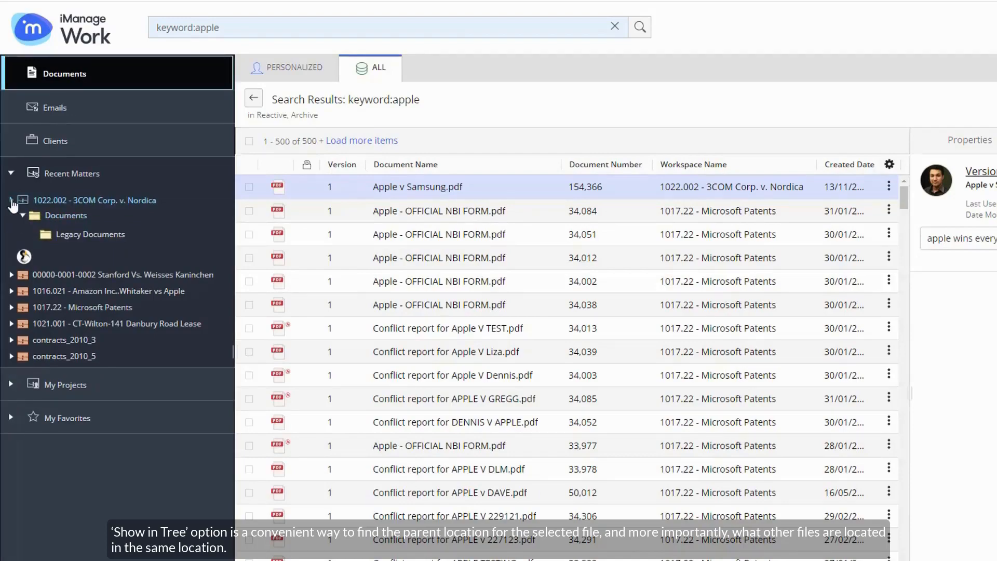
left_click(12, 200)
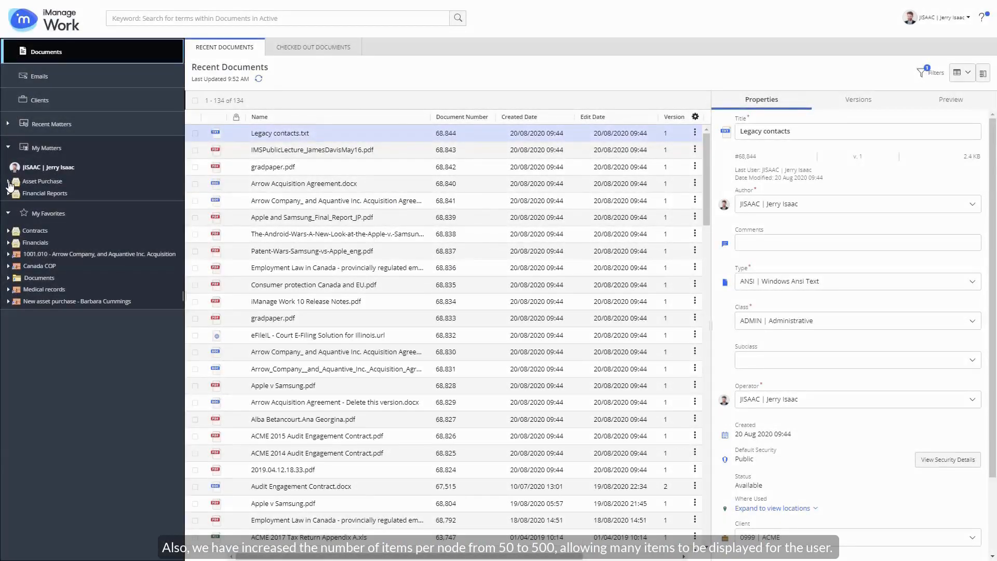
Step: Expand the full My Matters list and bring up the actions menu for Financial Reports
left_click(41, 181)
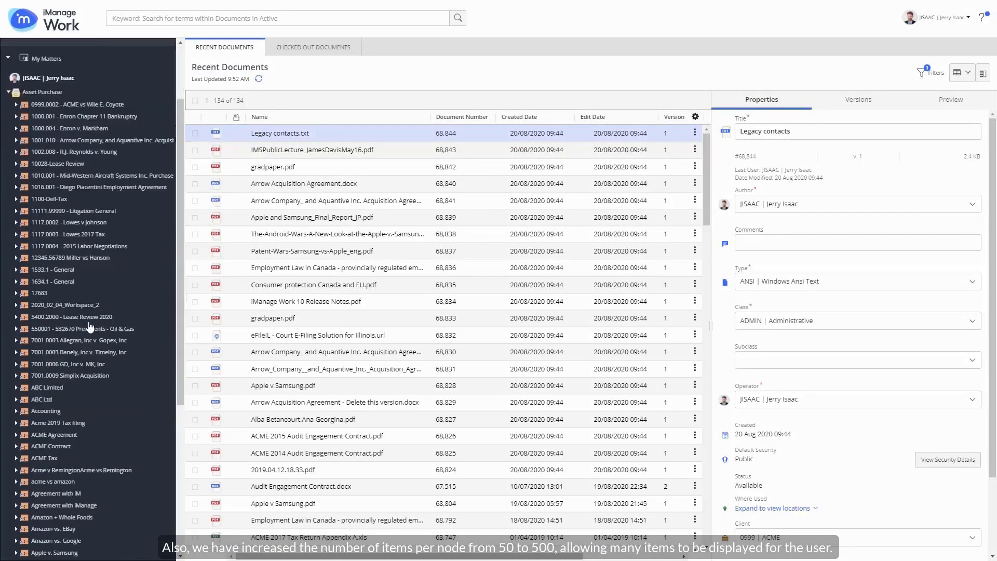
scroll("down", 3)
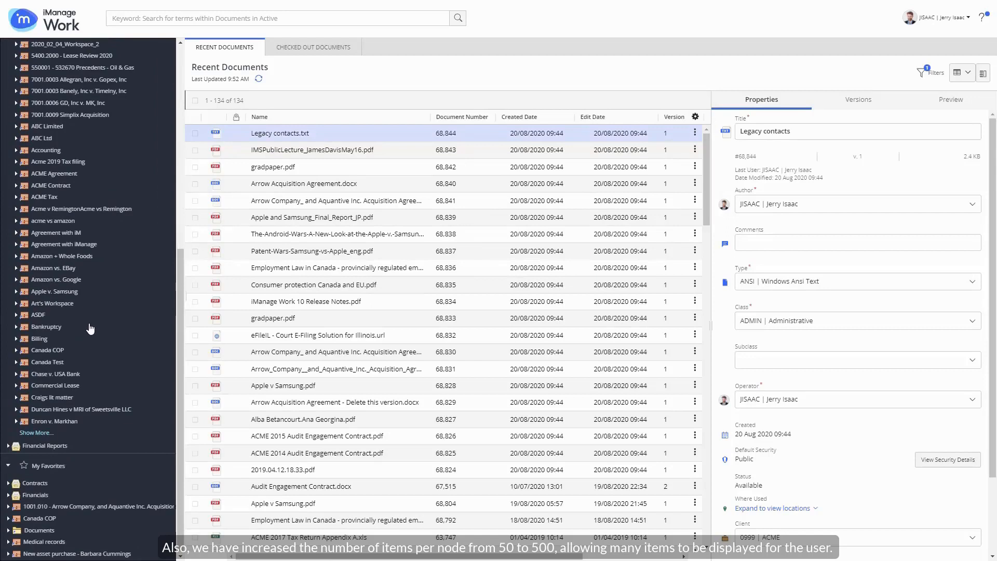
mouse_move(47, 432)
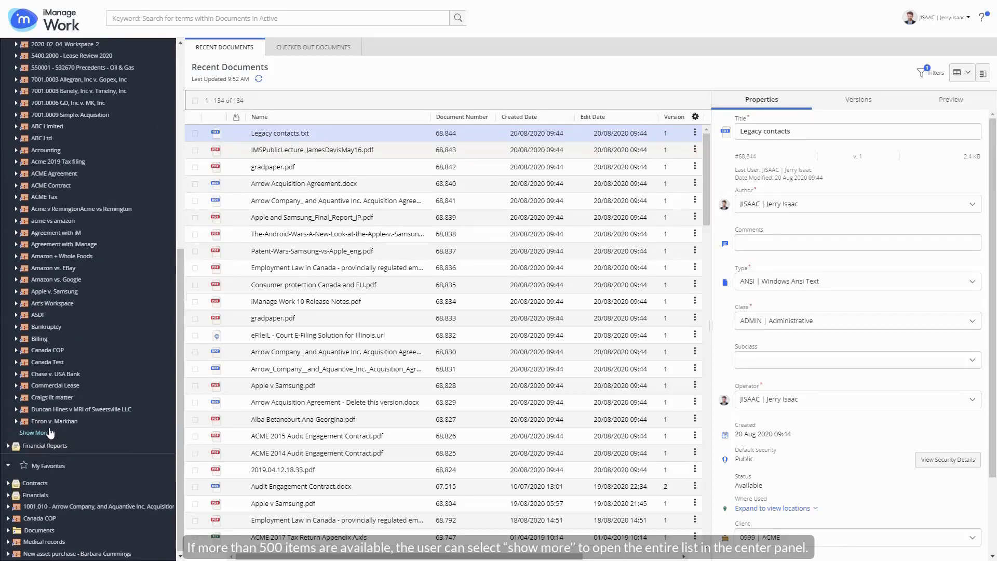
mouse_move(38, 435)
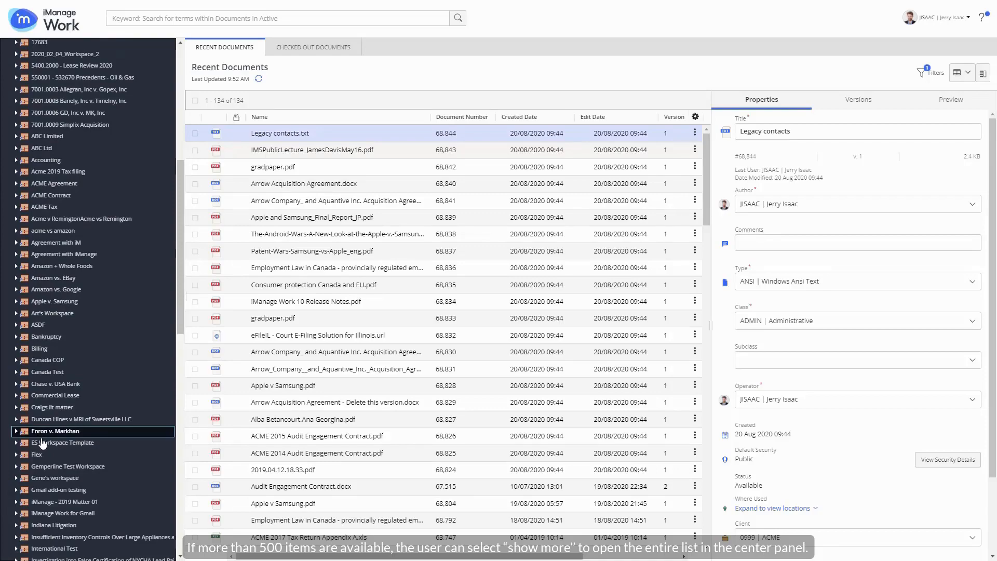
scroll("down", 3)
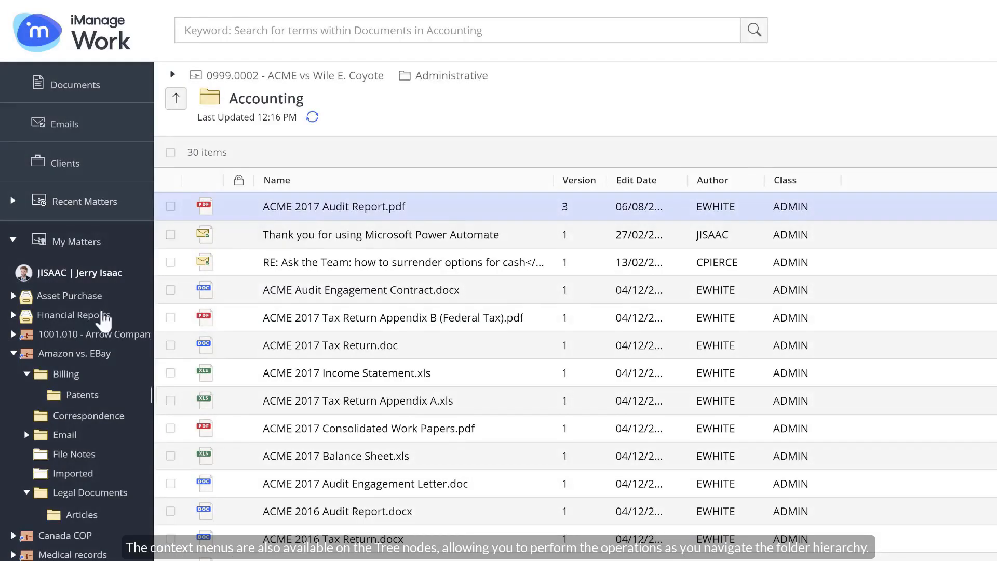
right_click(67, 374)
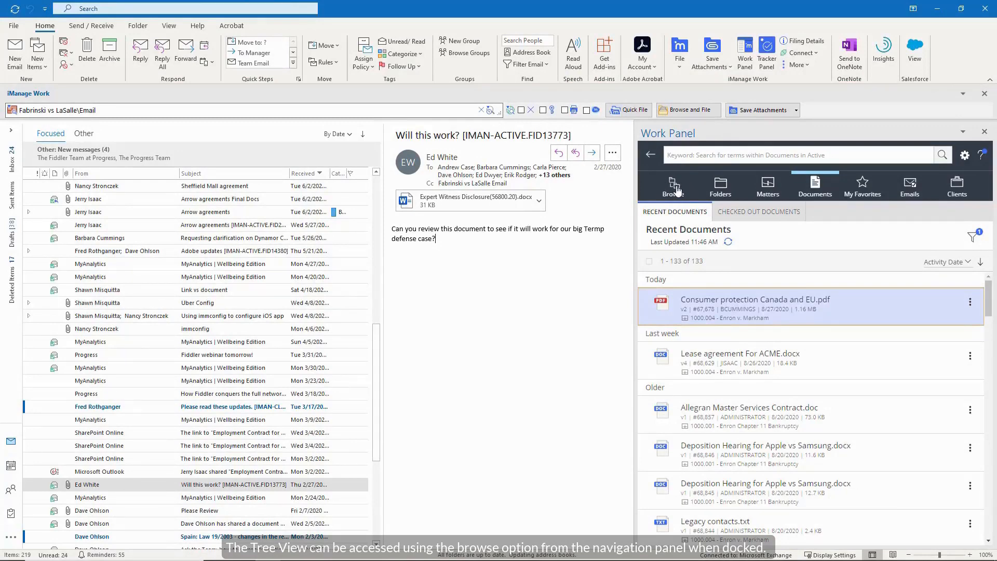
Step: Run an advanced Work Panel search for keyword 'lease' with Office/Jurisdiction CA | California
left_click(673, 184)
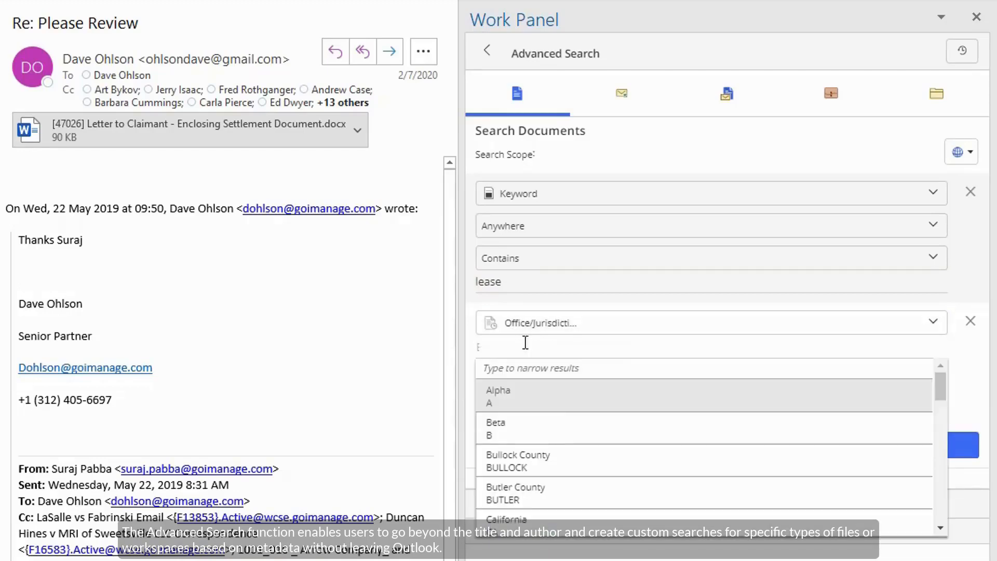
left_click(515, 519)
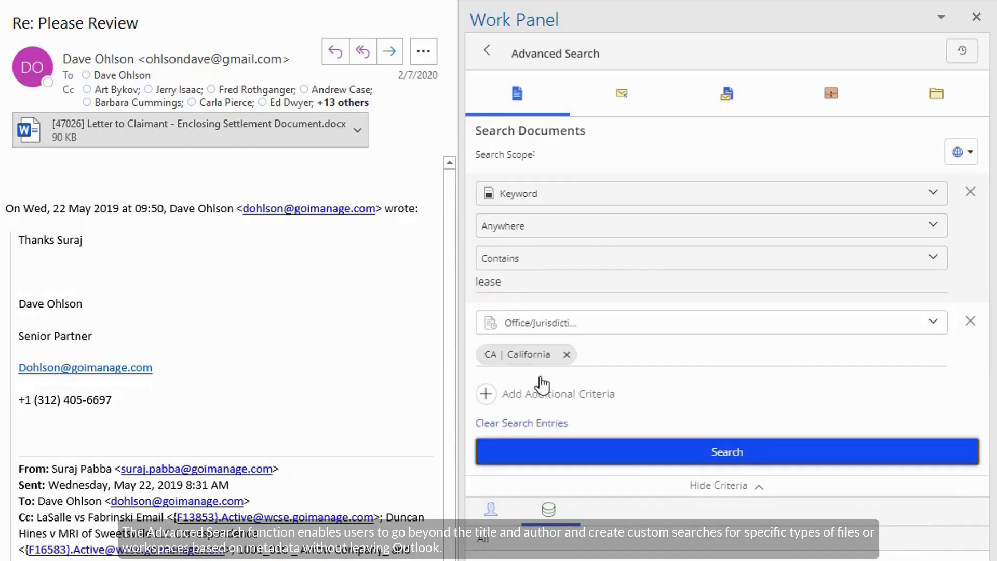
left_click(727, 452)
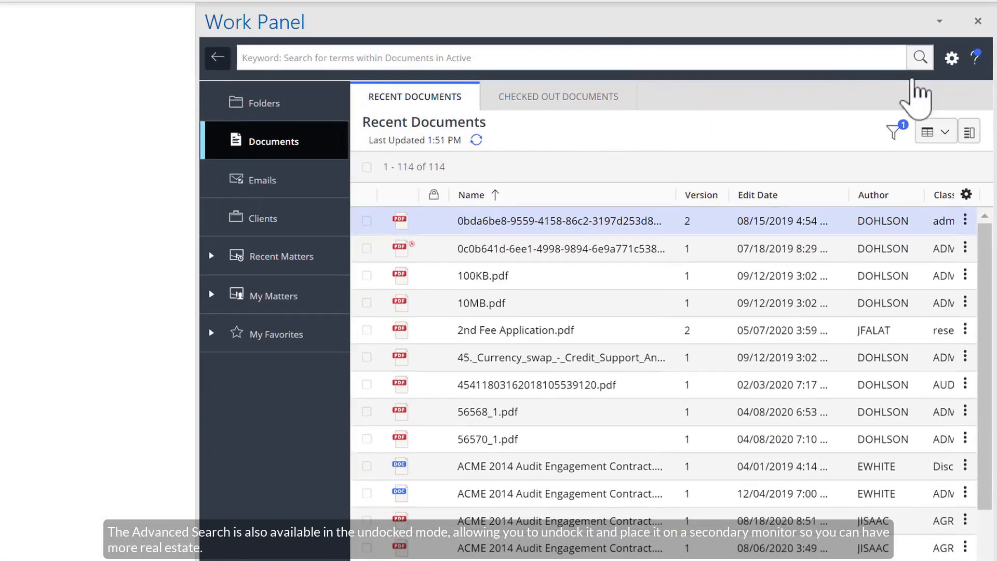
Step: Undock the Work Panel into its own floating window via the gear menu
left_click(953, 56)
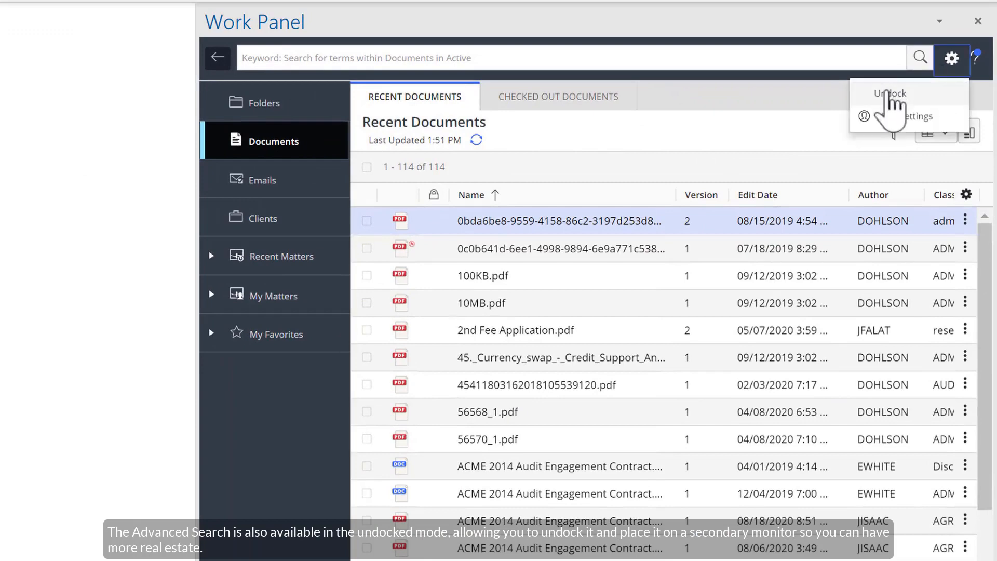
left_click(891, 94)
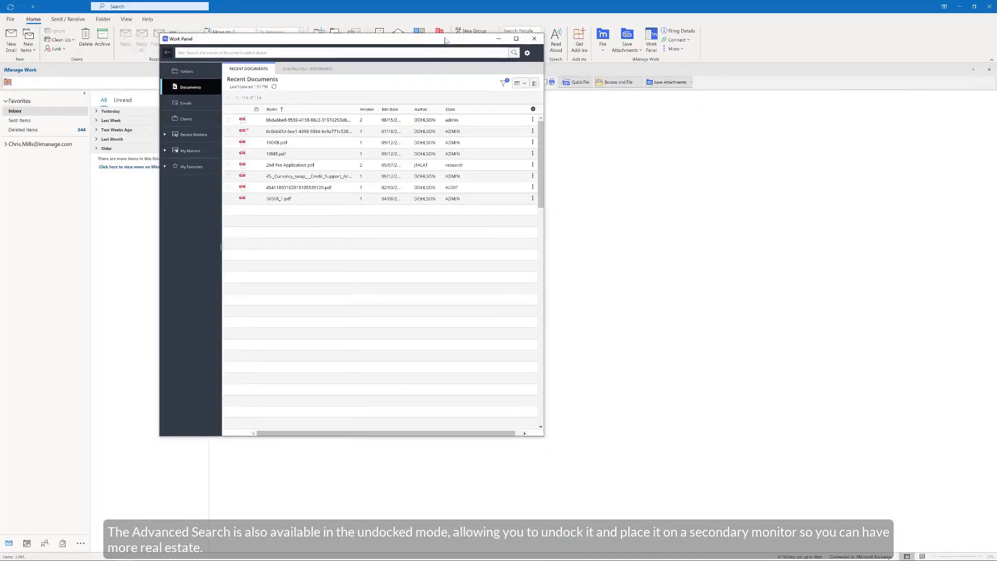